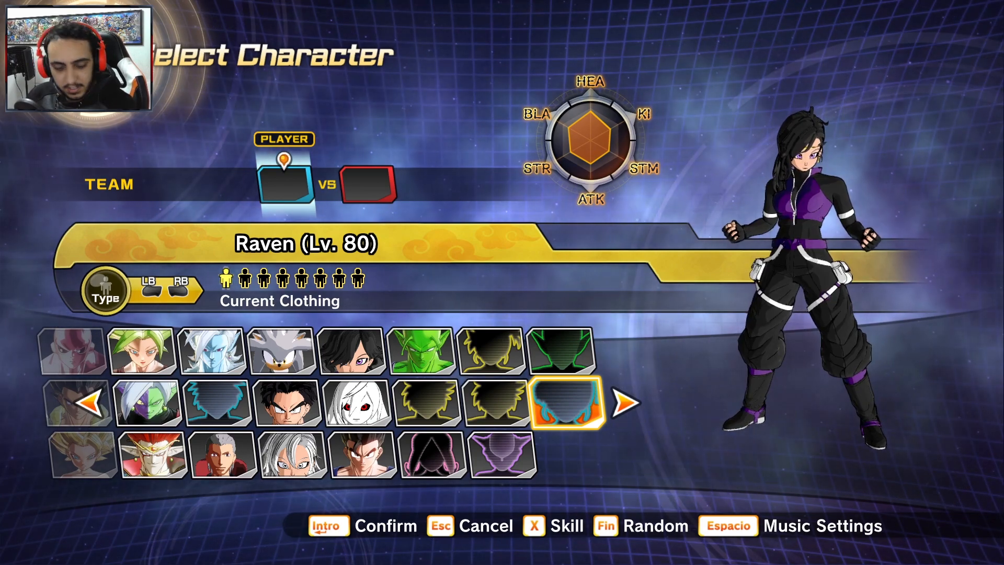
Bring up the Open-with chooser for Rajin.x2m in the Tournament chara folder.
left_click(12, 553)
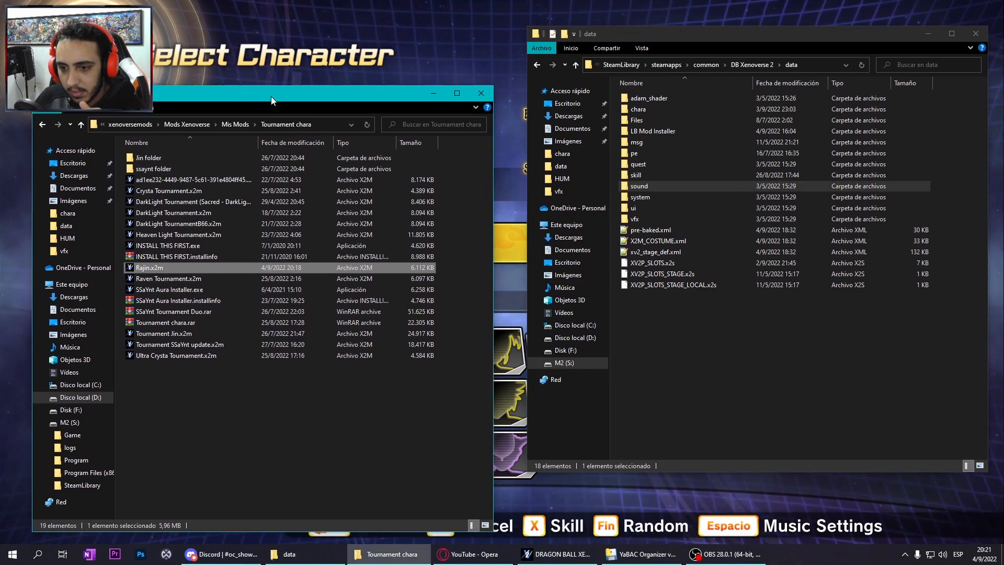
mouse_move(153, 270)
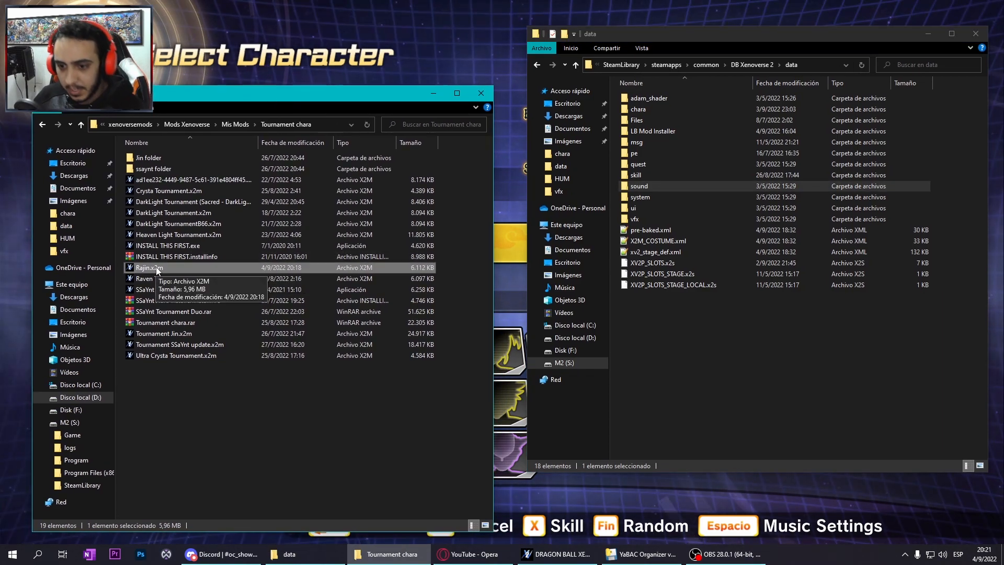
right_click(149, 267)
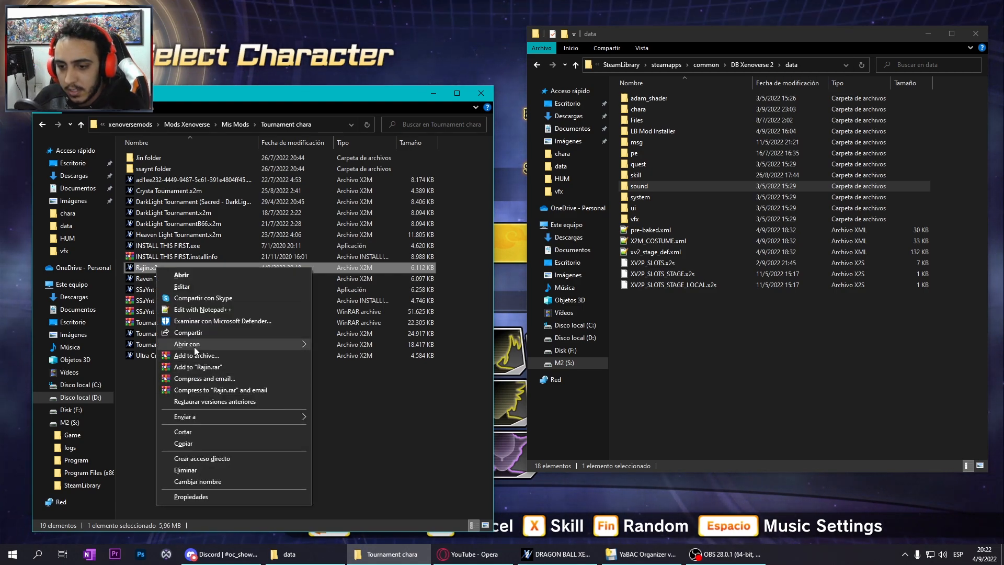
left_click(186, 344)
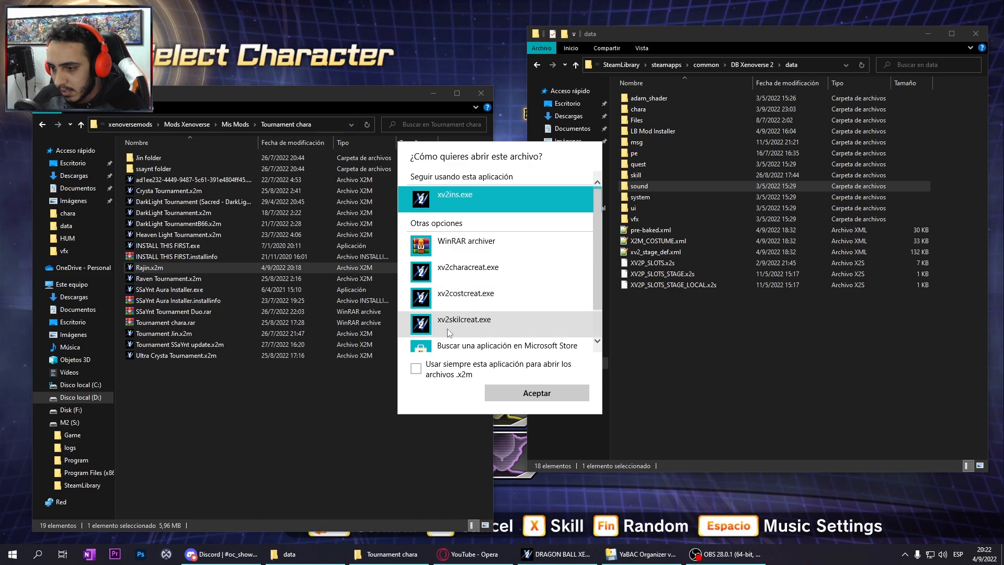
Load Rajin.x2m in the creator, set VFX eepk to chara/RJN/RJN.eepk and save over Rajin.x2m.
left_click(535, 392)
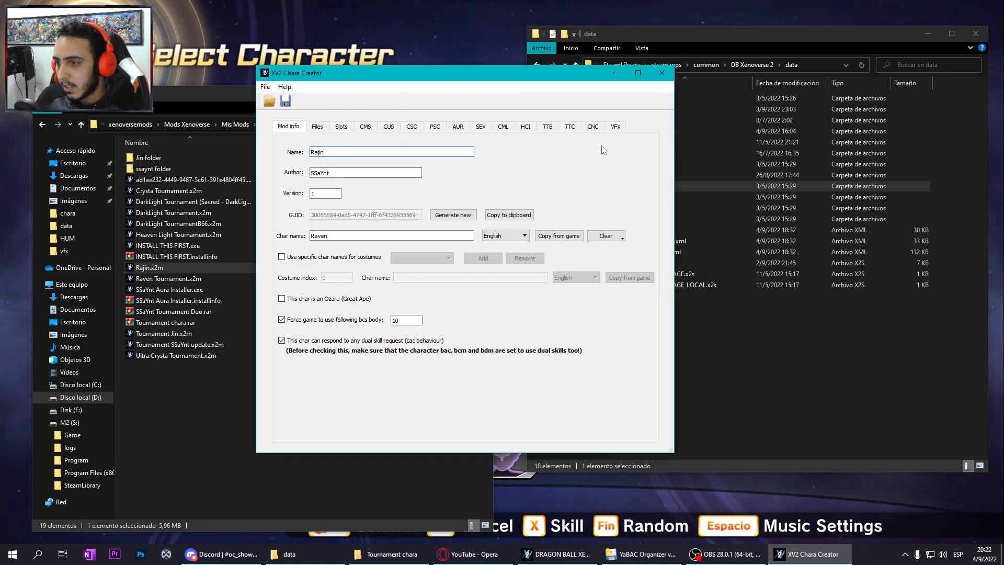
left_click(614, 127)
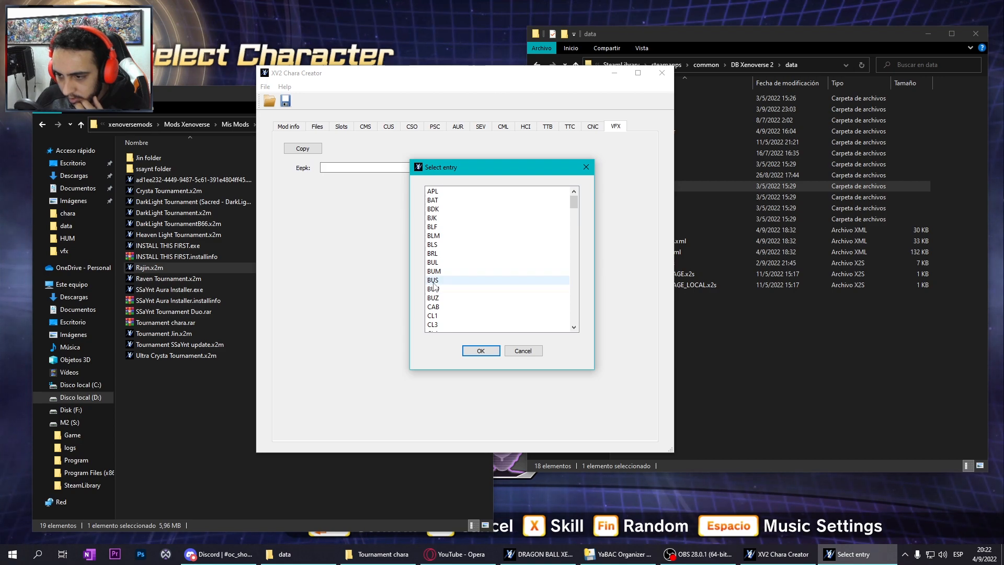
left_click(480, 351)
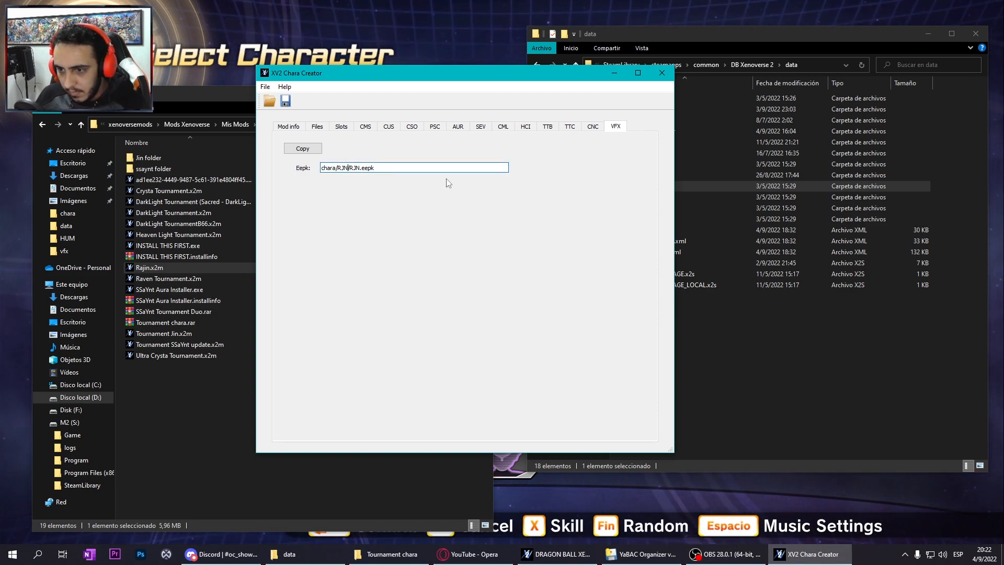
mouse_move(521, 222)
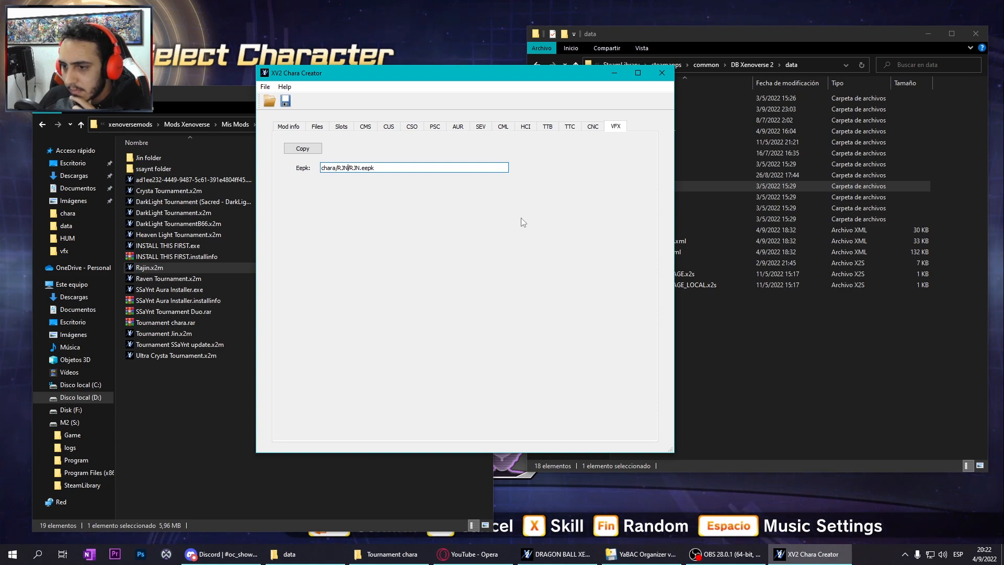
mouse_move(363, 179)
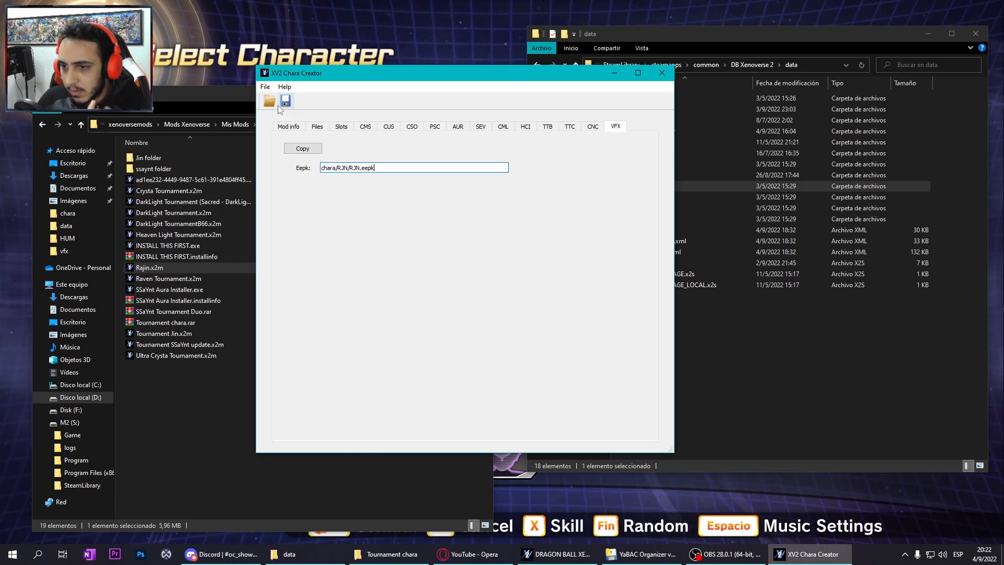
left_click(285, 101)
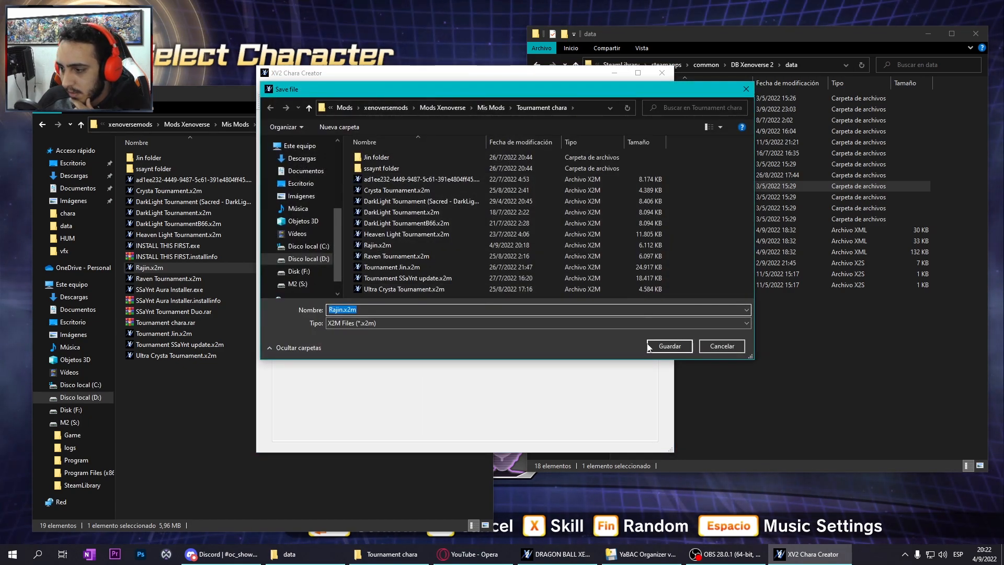
left_click(668, 347)
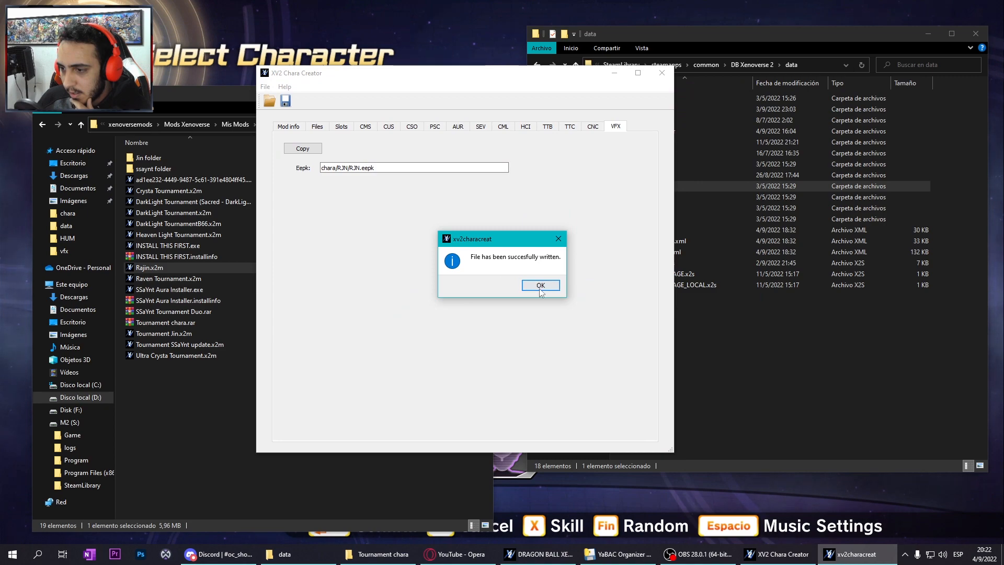
Open Rajin.x2m as an archive and browse the game's vfx/chara/HUF folder sorted by type.
left_click(540, 285)
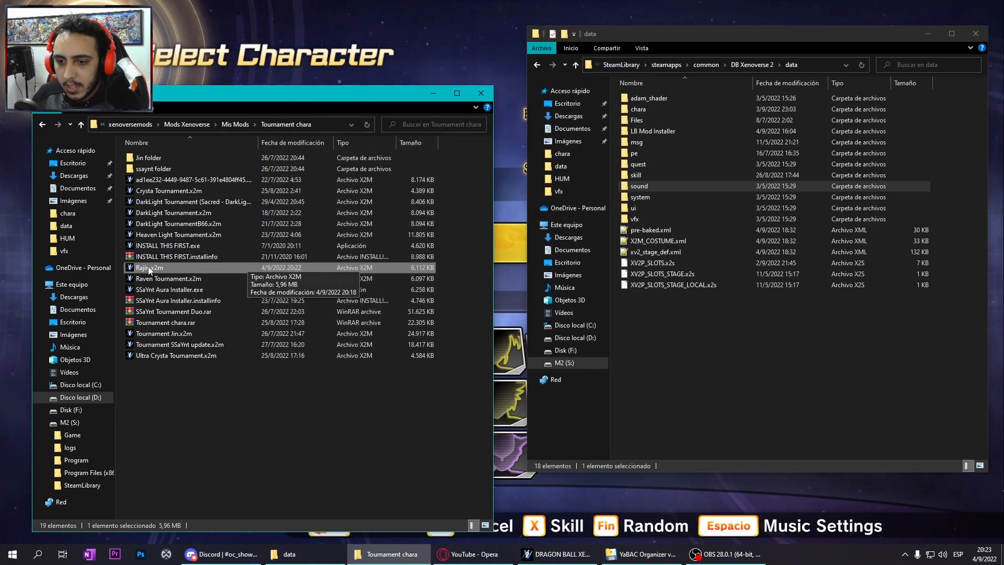
double_click(150, 267)
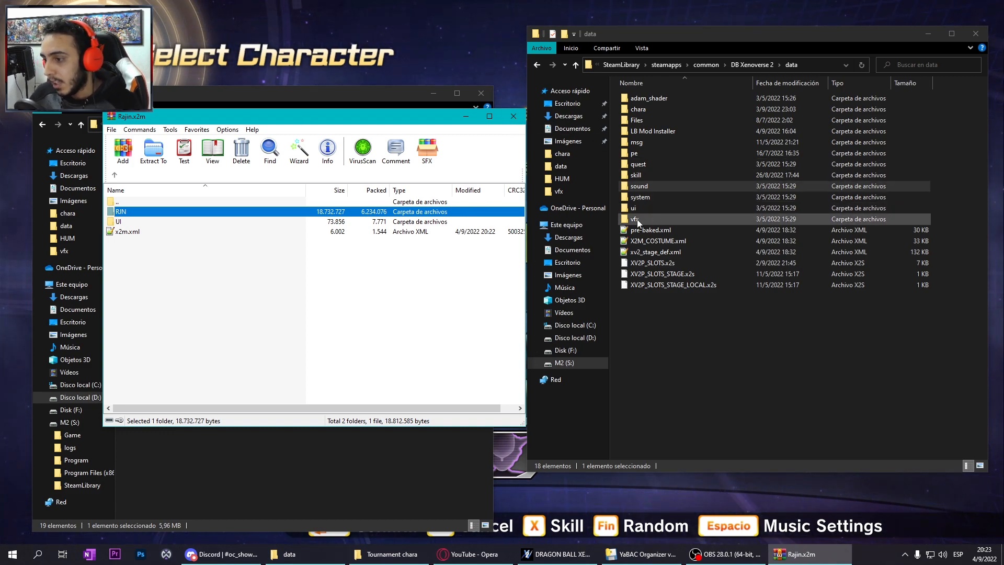
double_click(634, 218)
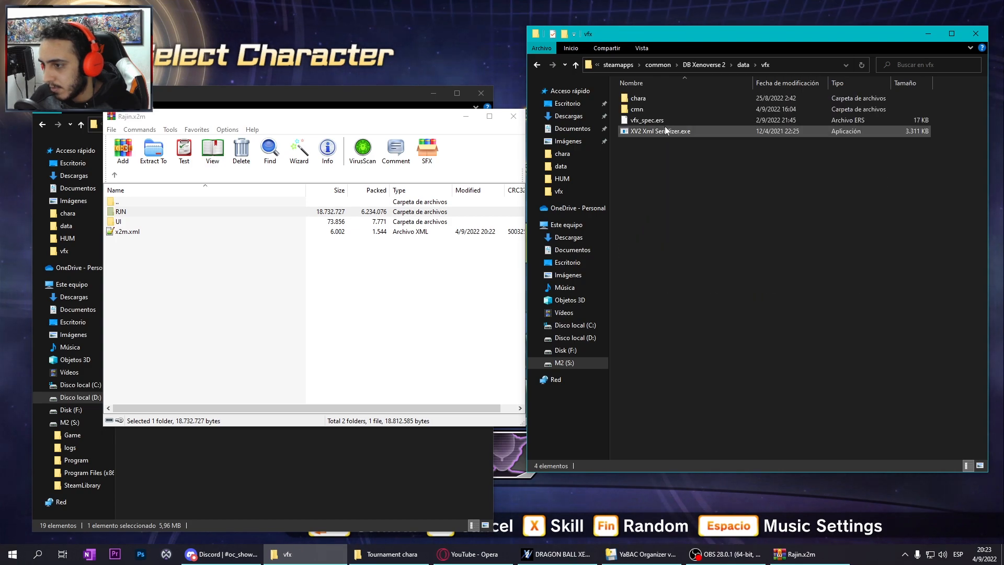
double_click(638, 98)
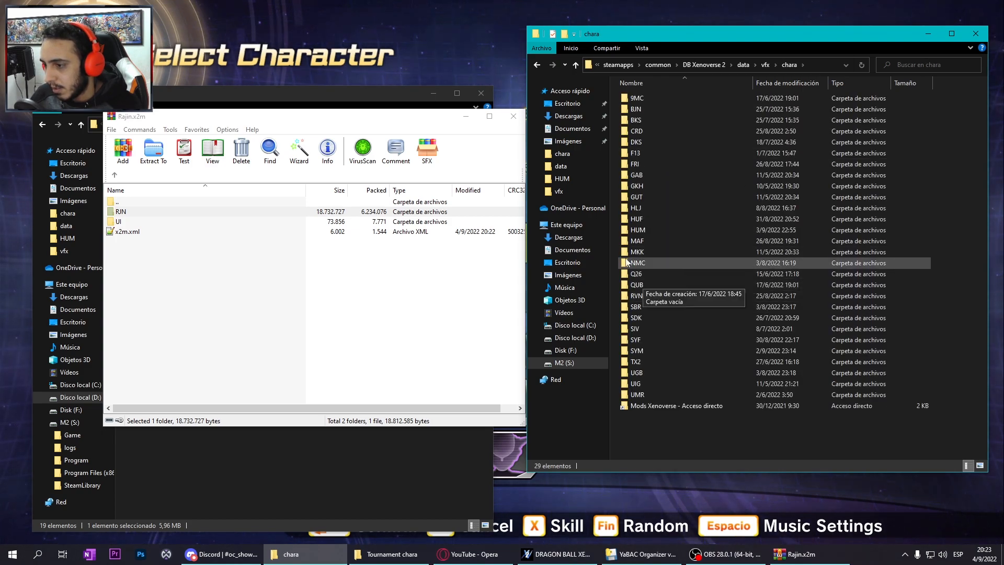
double_click(636, 219)
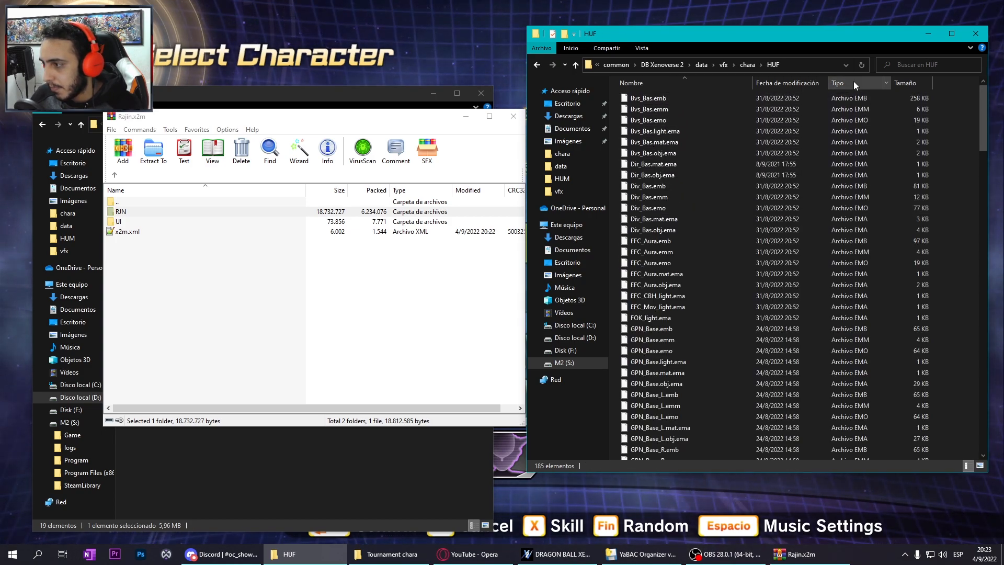
left_click(836, 83)
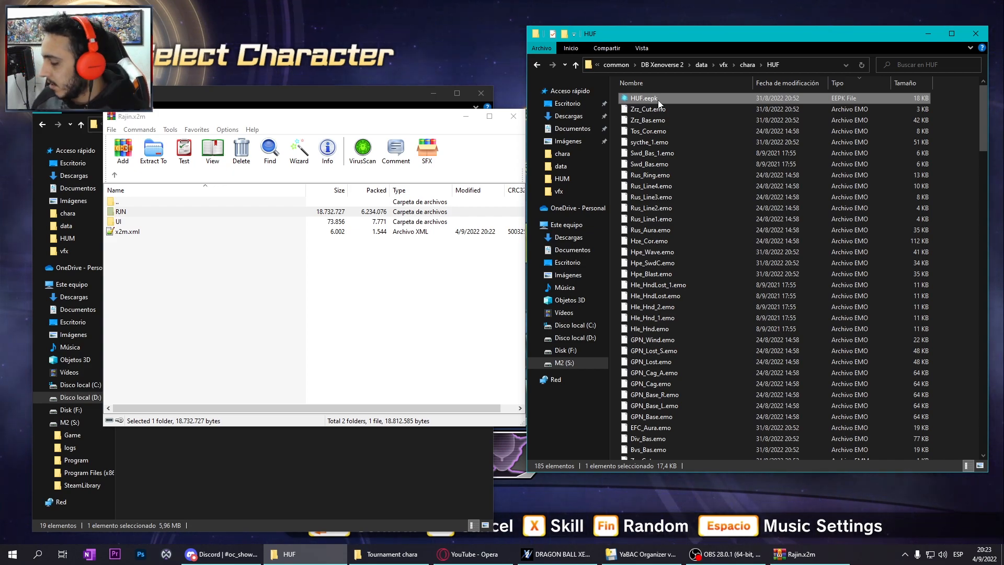
Load HUF.eepk in EEPK Organiser and start Save As in the vfx/chara folder.
double_click(643, 98)
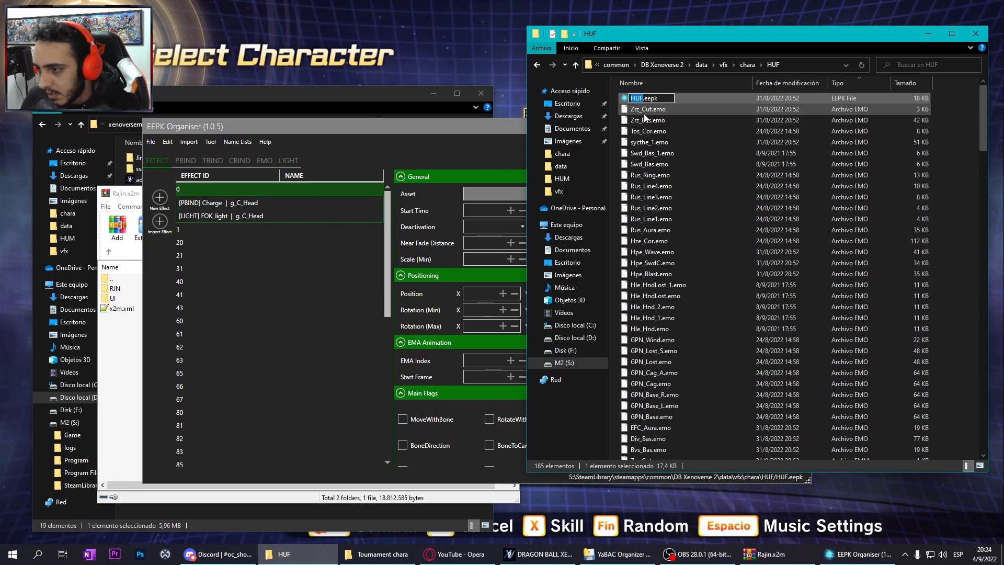
scroll("down", 3)
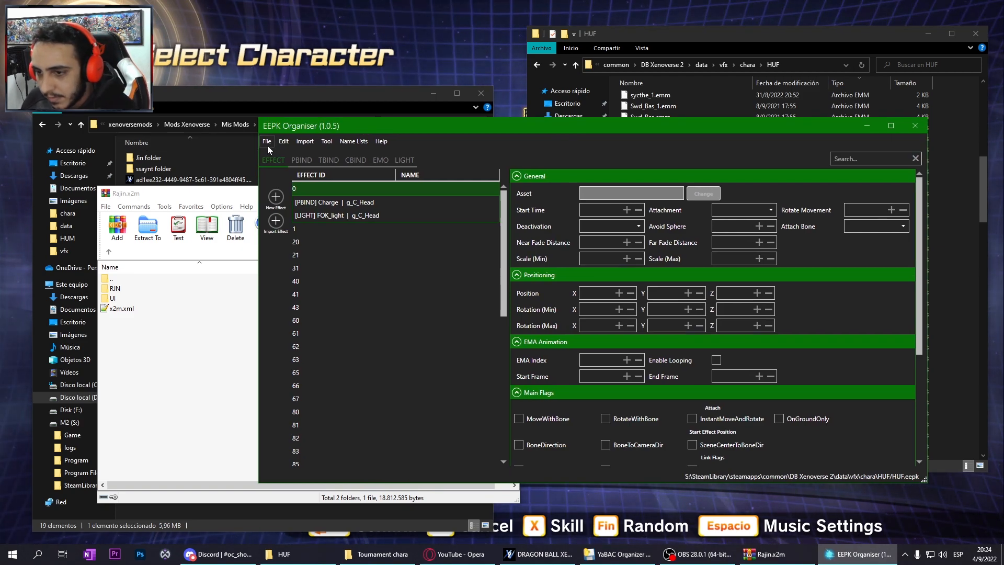
left_click(266, 141)
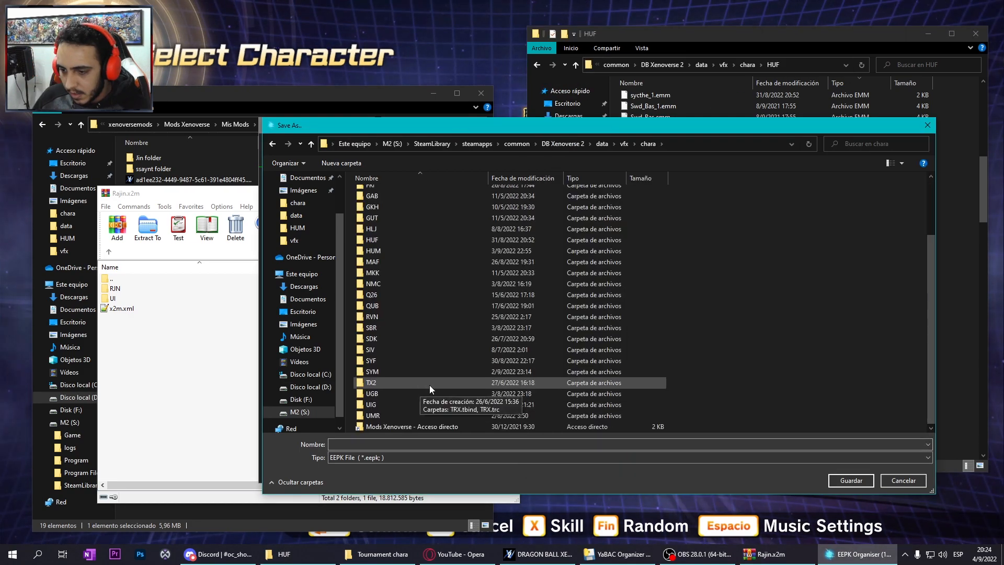
Create a new RJN folder in vfx/chara and save the effects there as RJN.
right_click(775, 422)
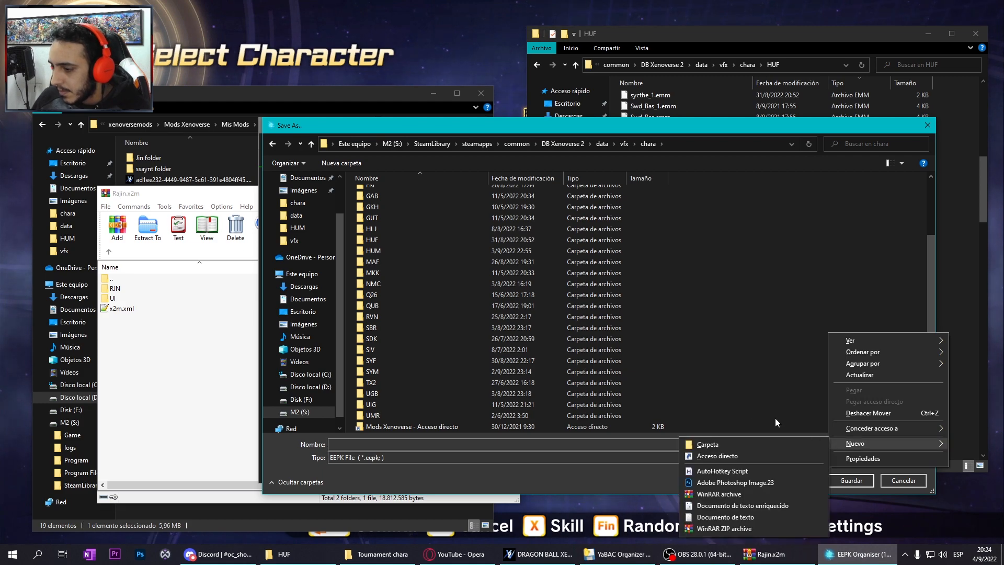
left_click(707, 443)
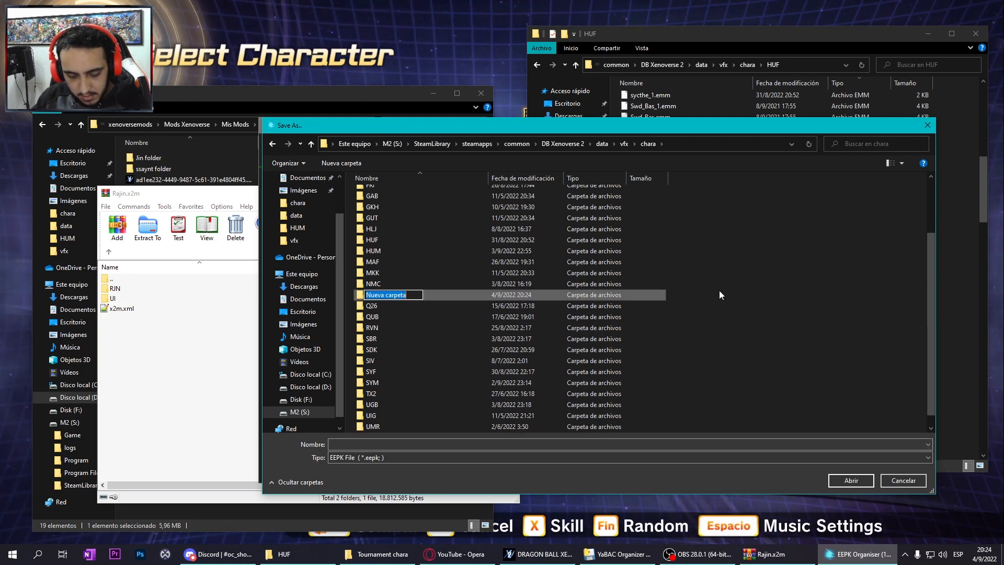
type("RJN")
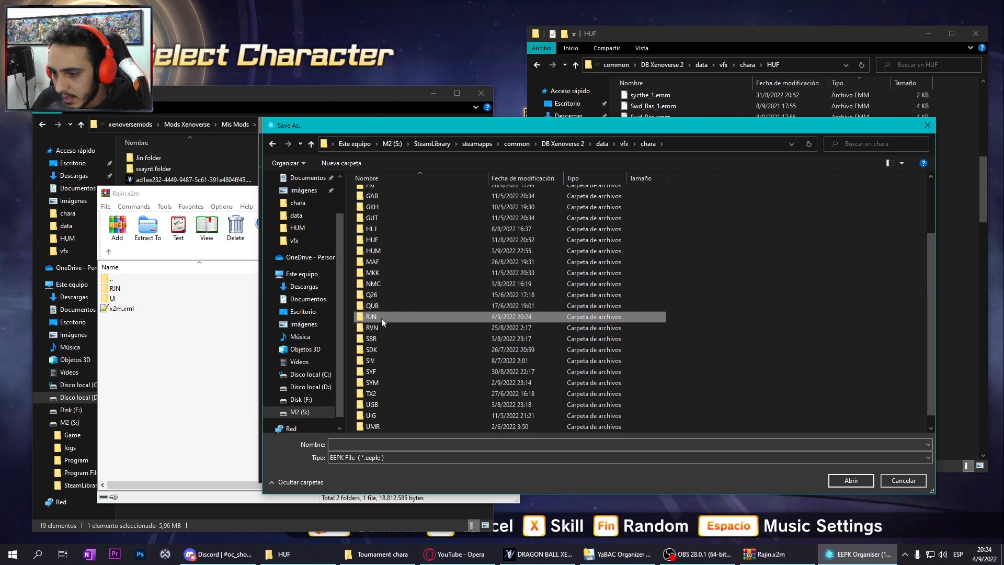
double_click(371, 316)
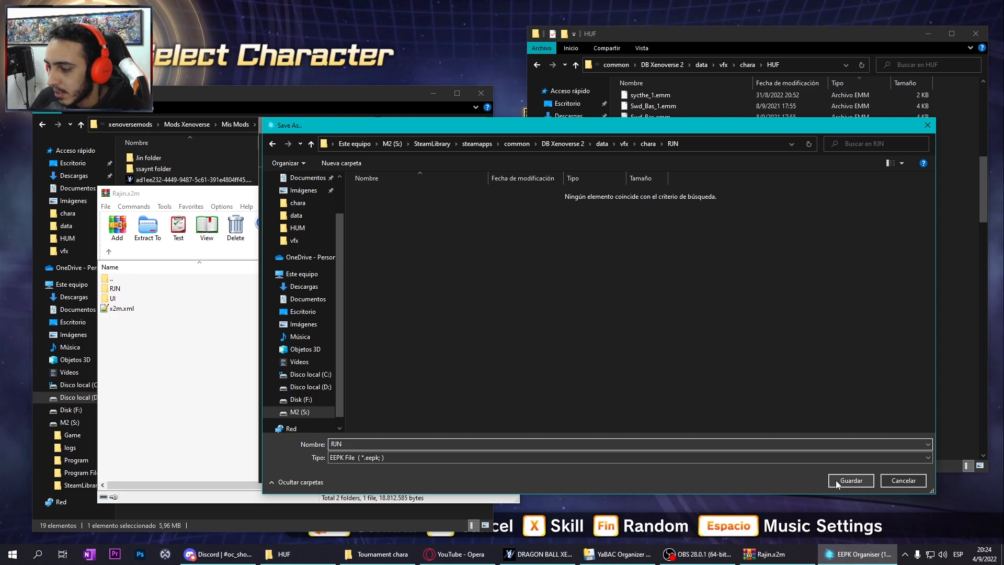
left_click(851, 480)
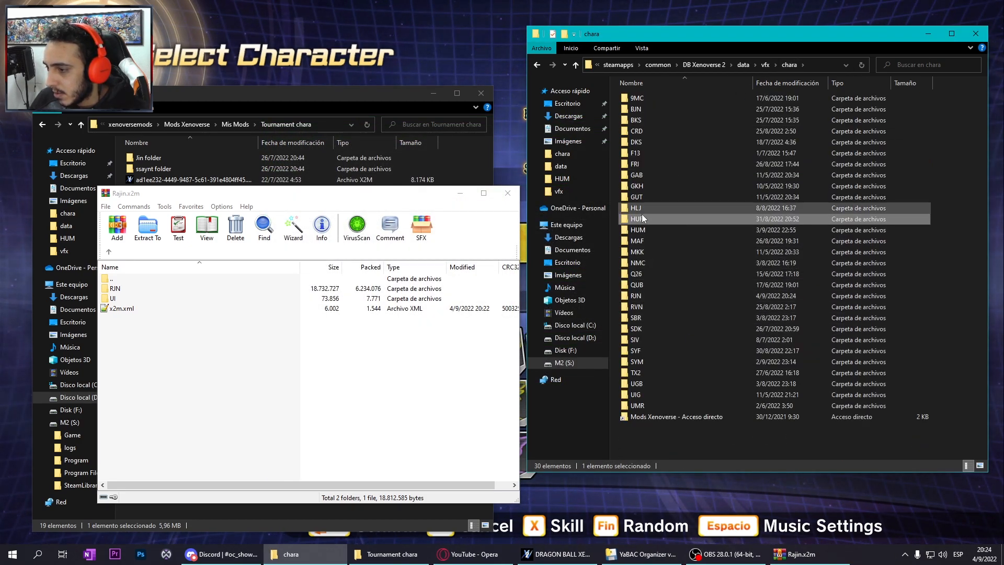
Browse into the RJN folder holding RJN.eepk and its pbind, ptcl, tbind and trc files.
double_click(635, 296)
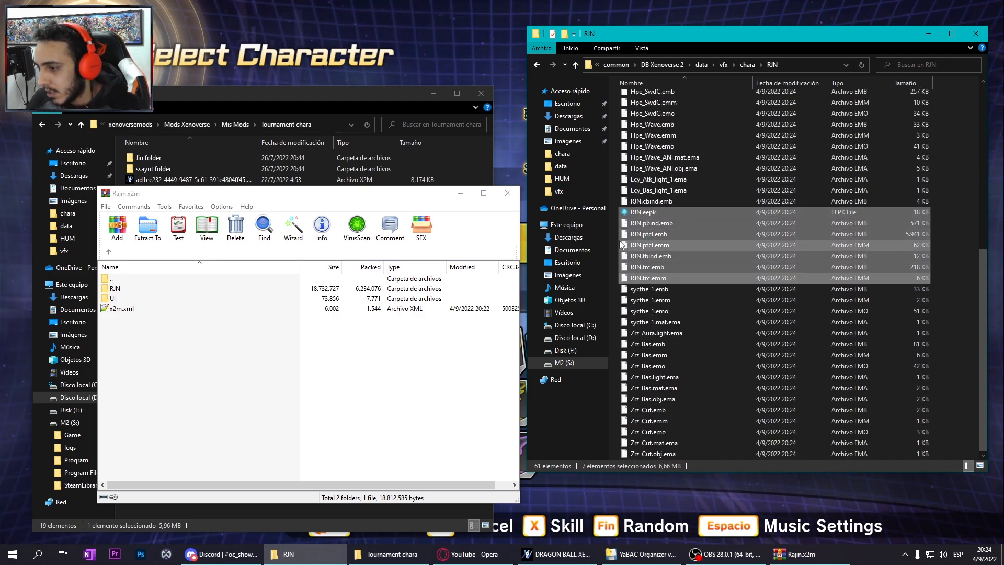
mouse_move(649, 255)
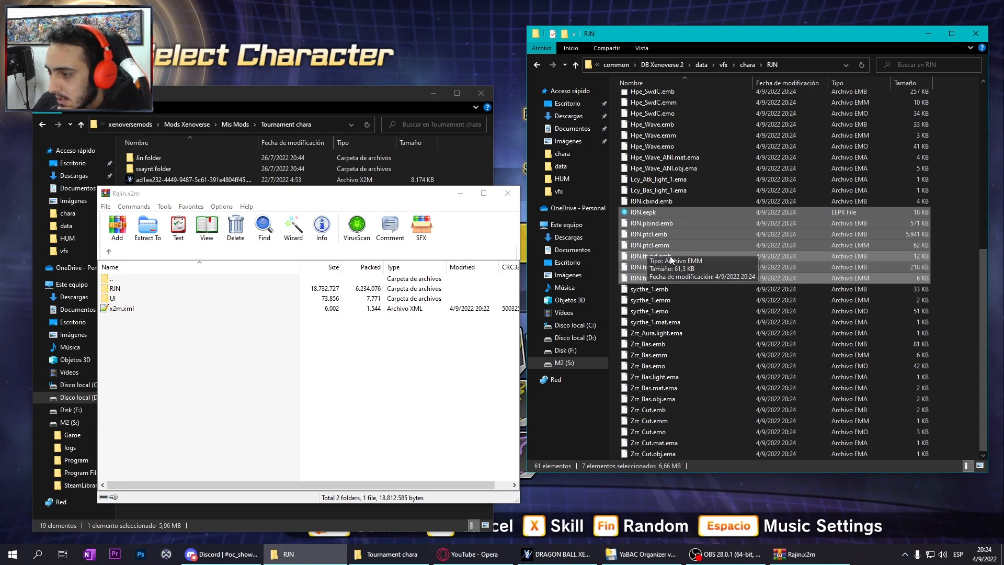
left_click(789, 65)
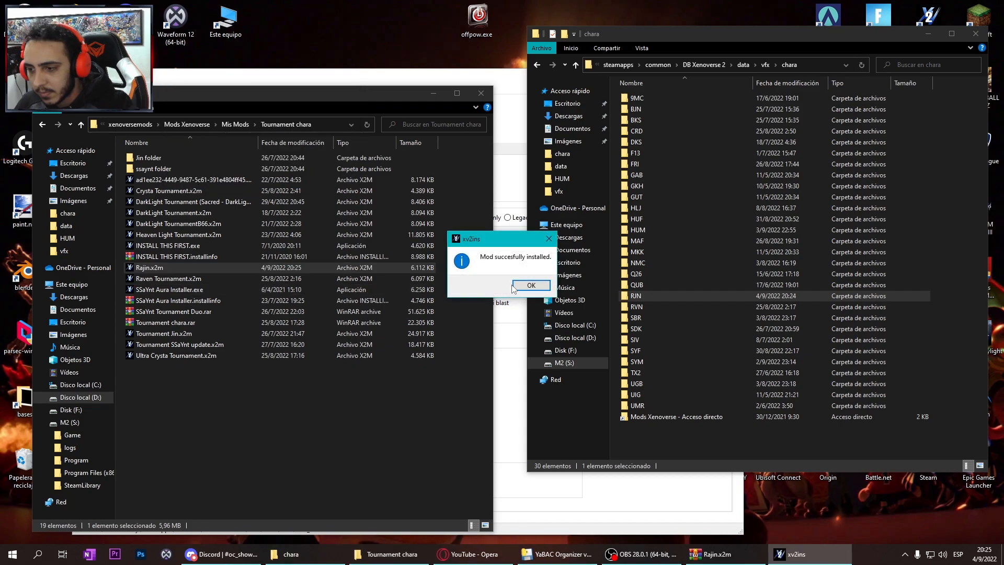
Dismiss the XV2 Installer's 'Mod successfully installed' message for Rajin.
left_click(531, 284)
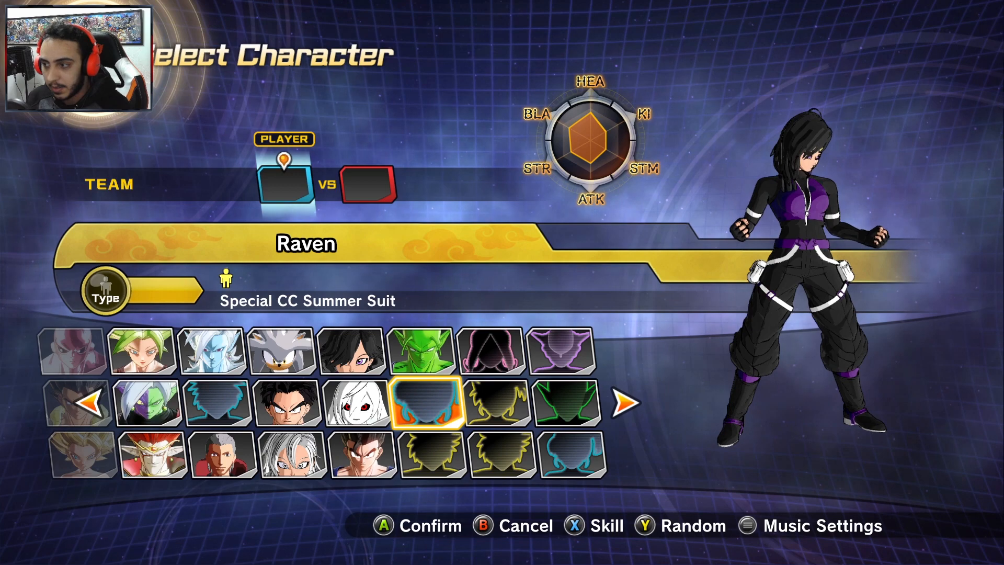
Quit Dragon Ball Xenoverse 2 from the character select screen back to the desktop.
key("a")
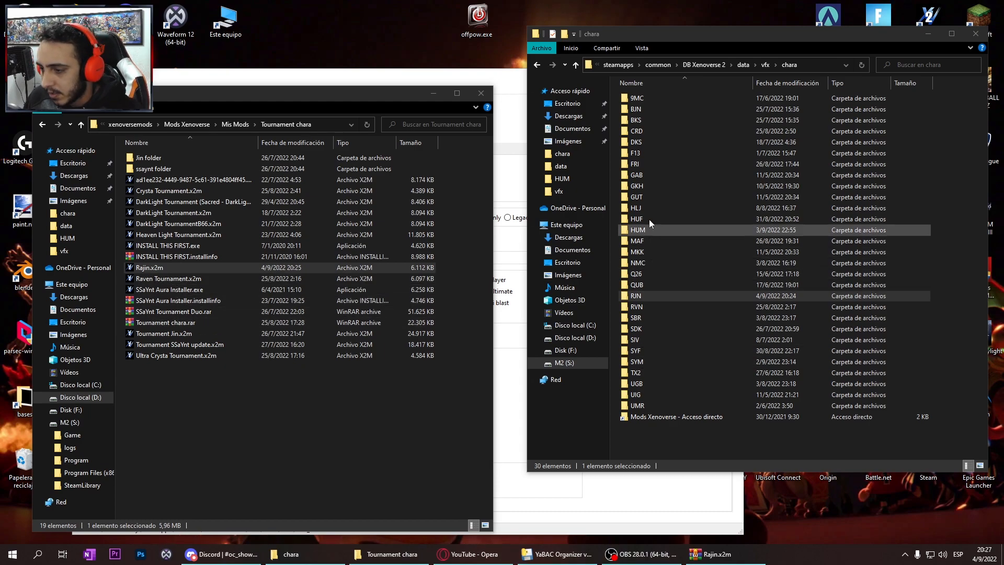
View Rajin.x2m in WinRAR and open Raven Tournament.x2m with the WinRAR archiver.
left_click(168, 332)
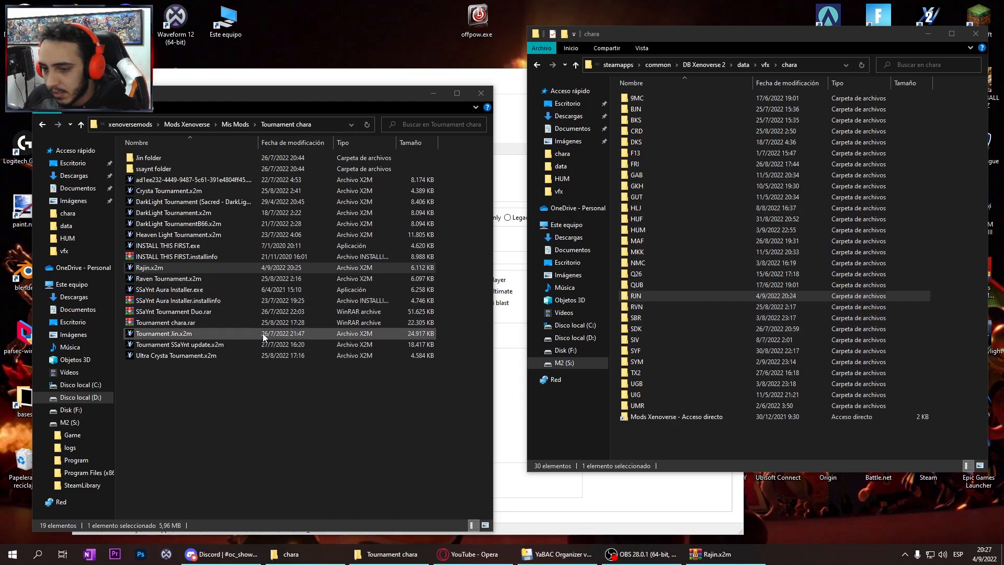
right_click(150, 267)
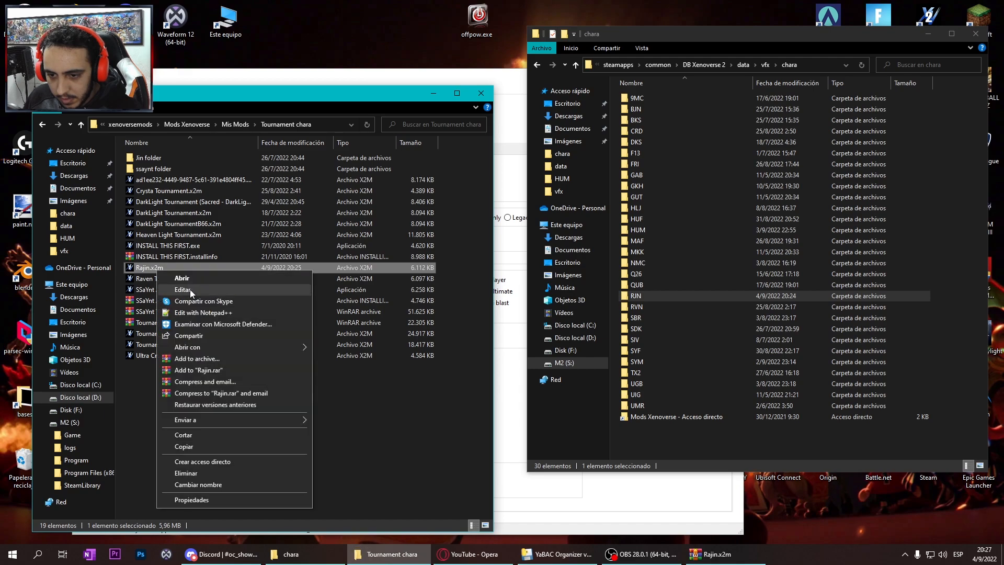
left_click(182, 278)
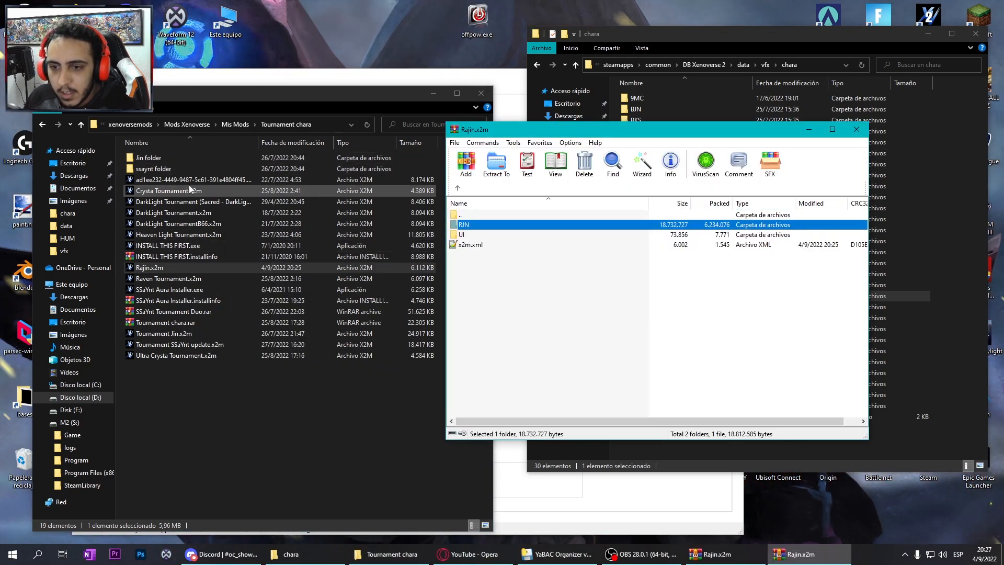
left_click(179, 289)
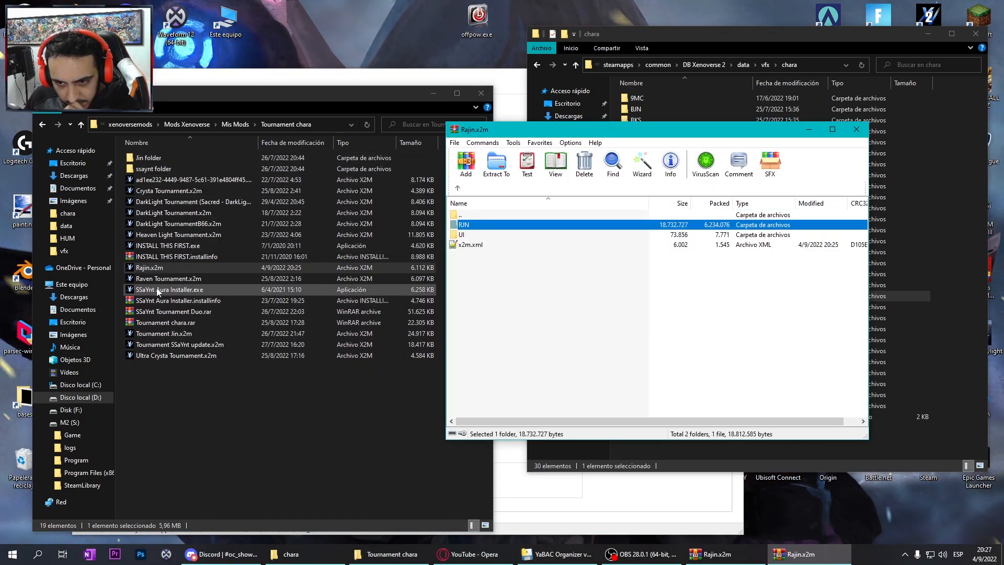
right_click(167, 278)
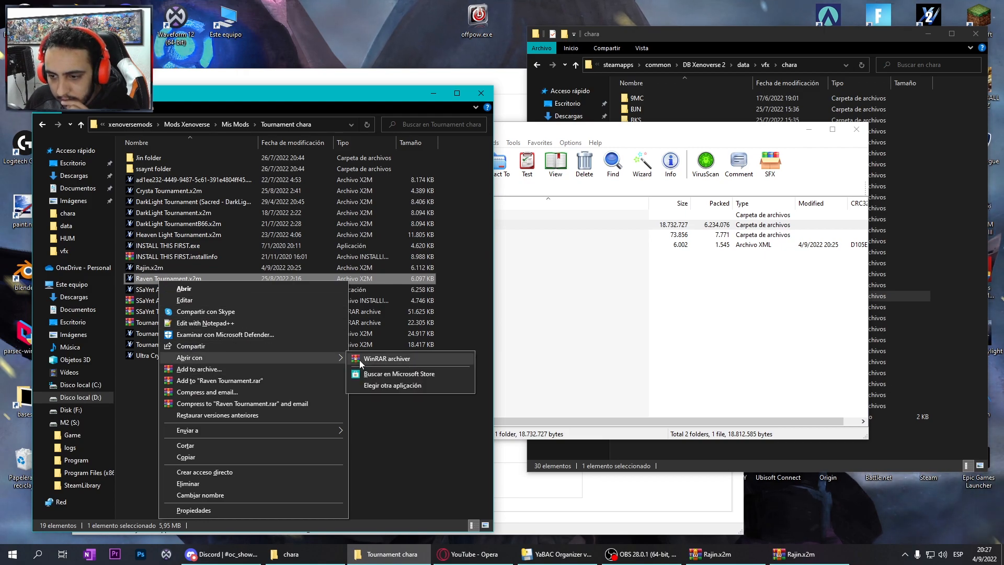
left_click(387, 358)
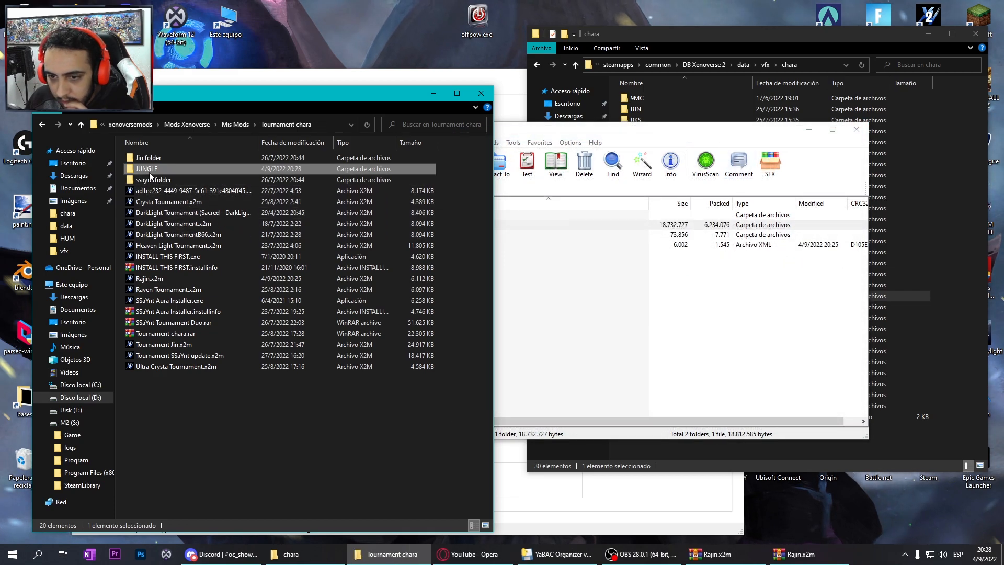
double_click(147, 168)
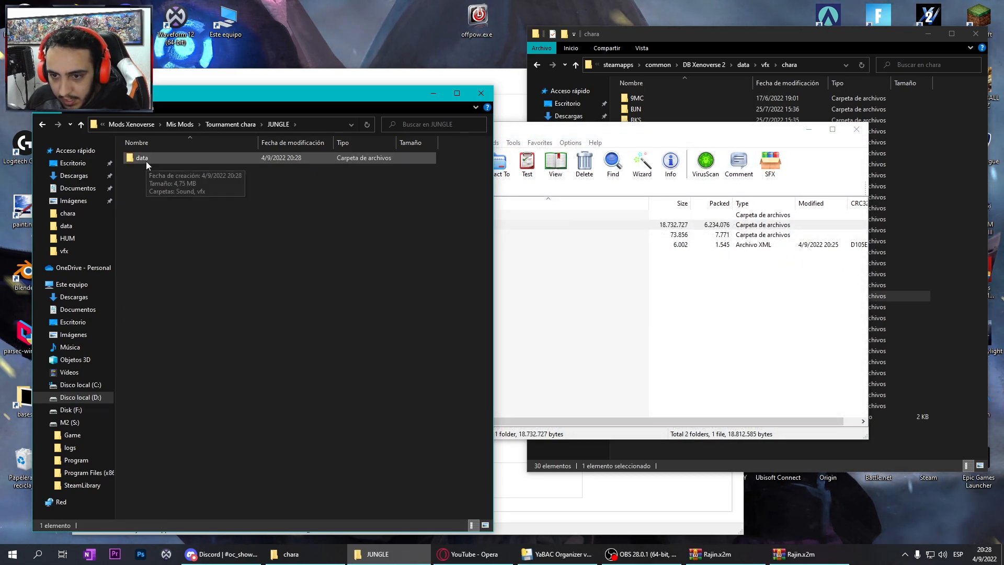
double_click(141, 157)
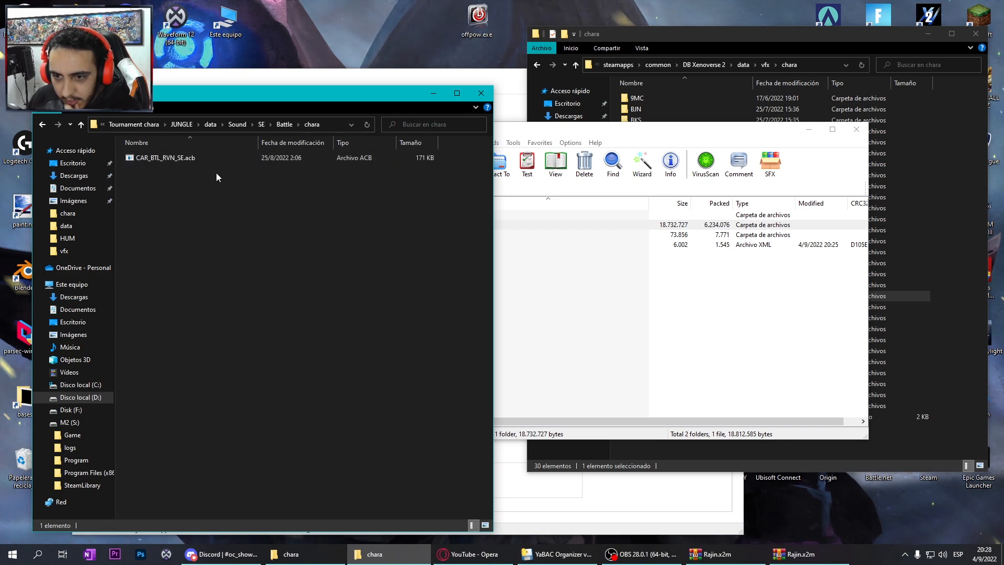
mouse_move(210, 124)
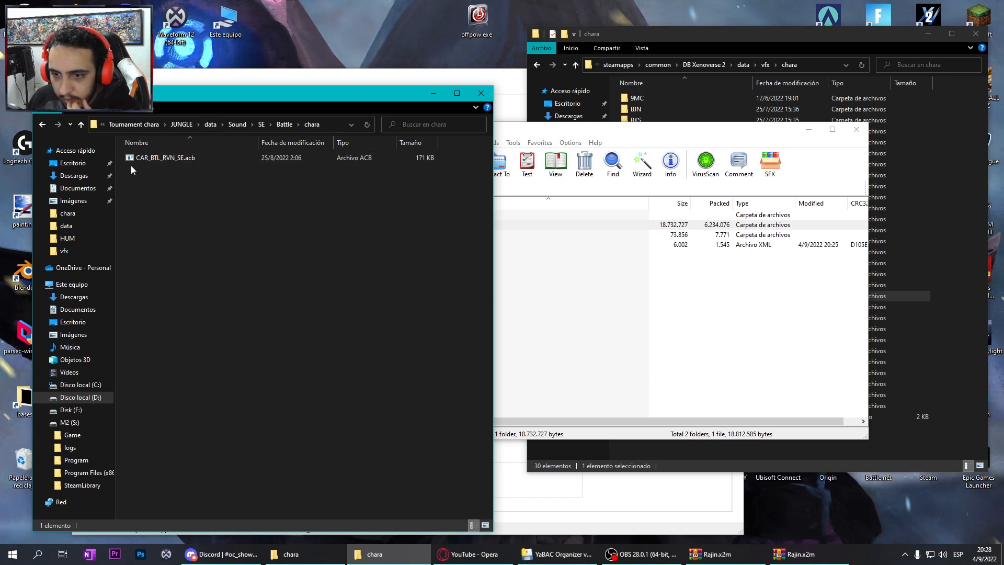
left_click(166, 158)
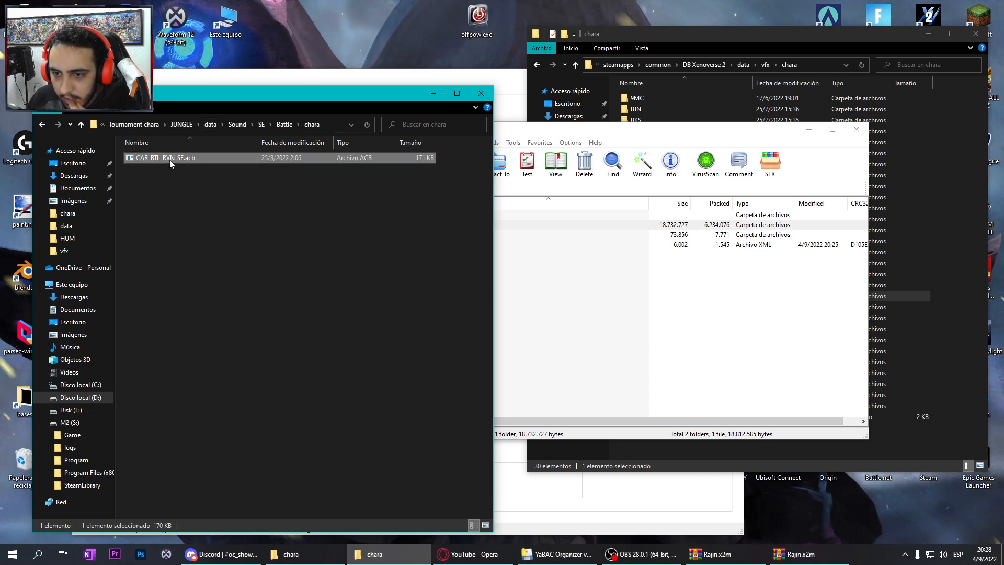
left_click(165, 158)
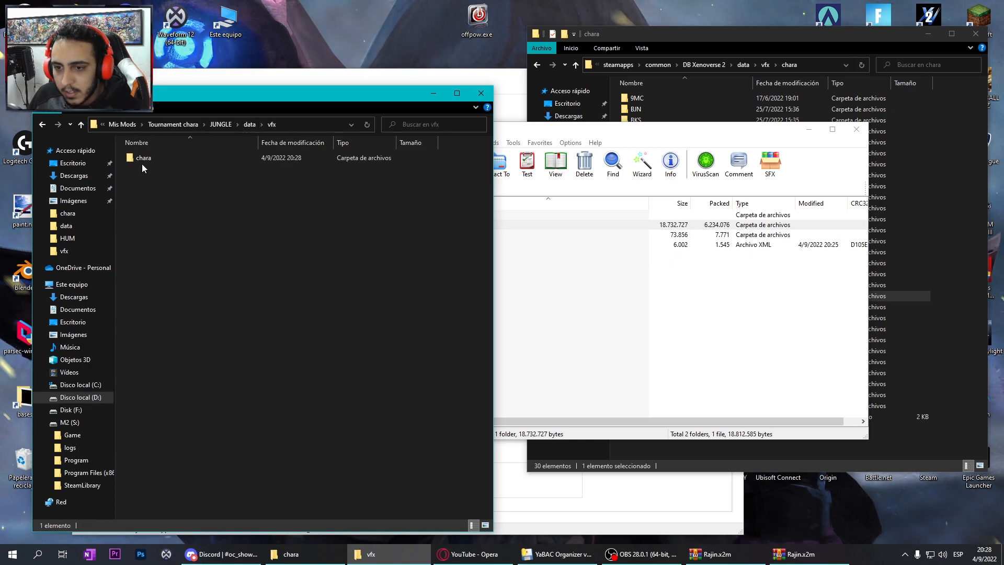
double_click(143, 158)
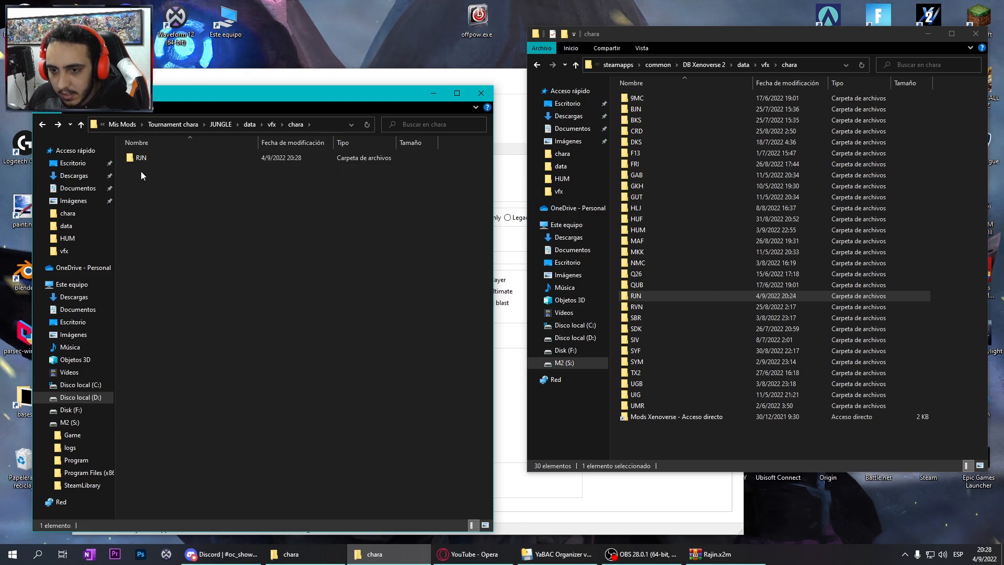
double_click(141, 158)
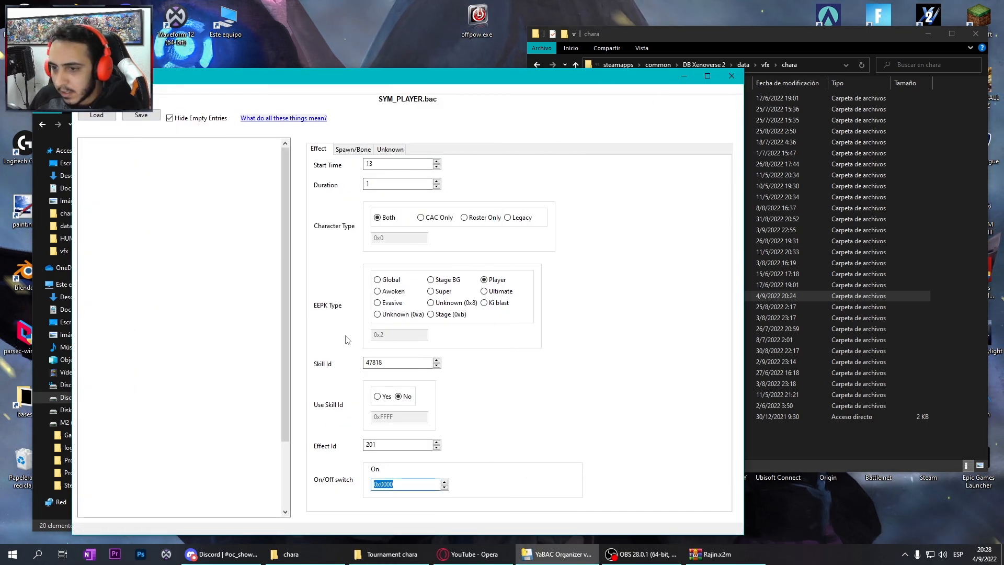
left_click(389, 554)
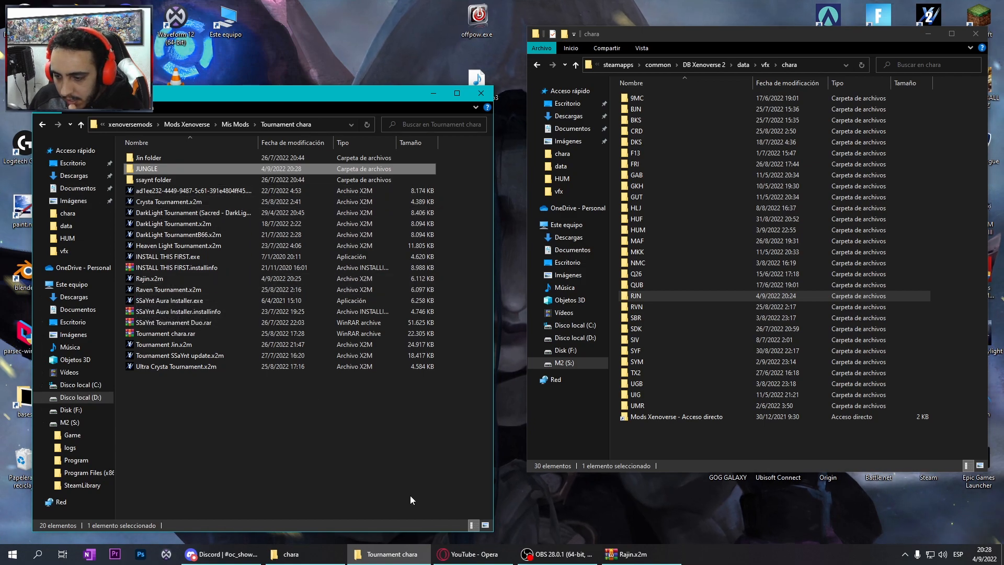
Add the JUNGLE folder with its Sound and vfx data into Rajin.x2m and verify its contents.
double_click(150, 279)
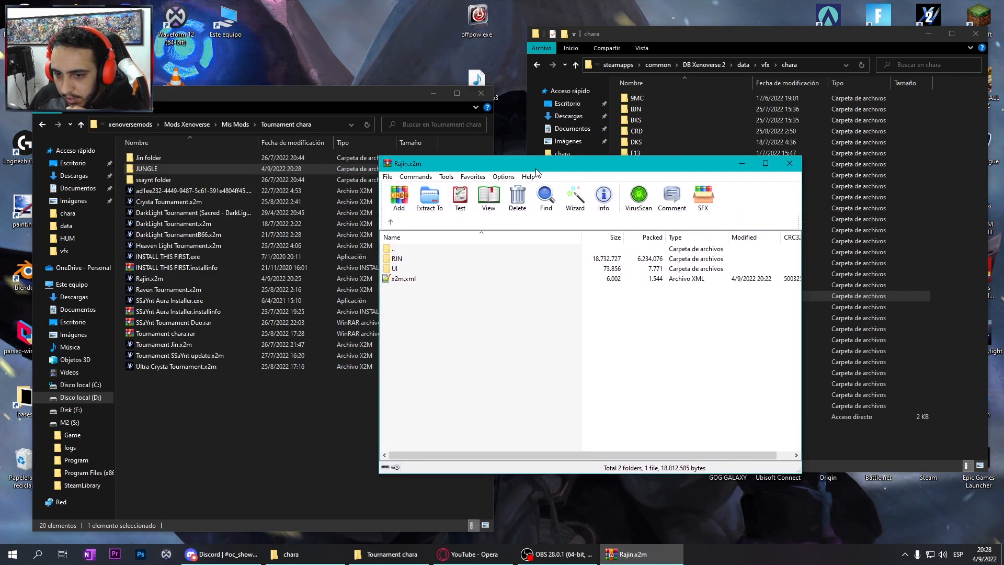
left_click(398, 196)
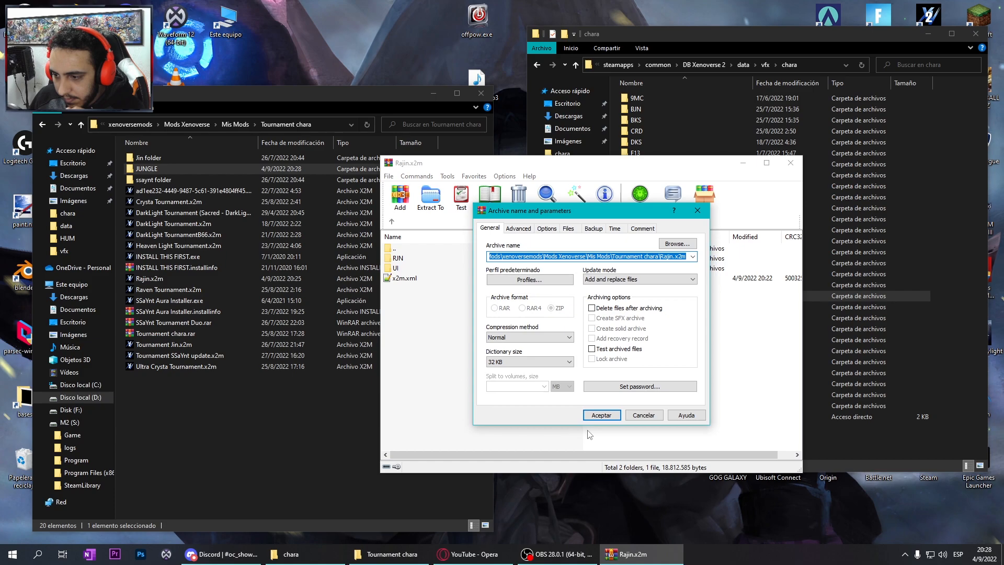
left_click(600, 415)
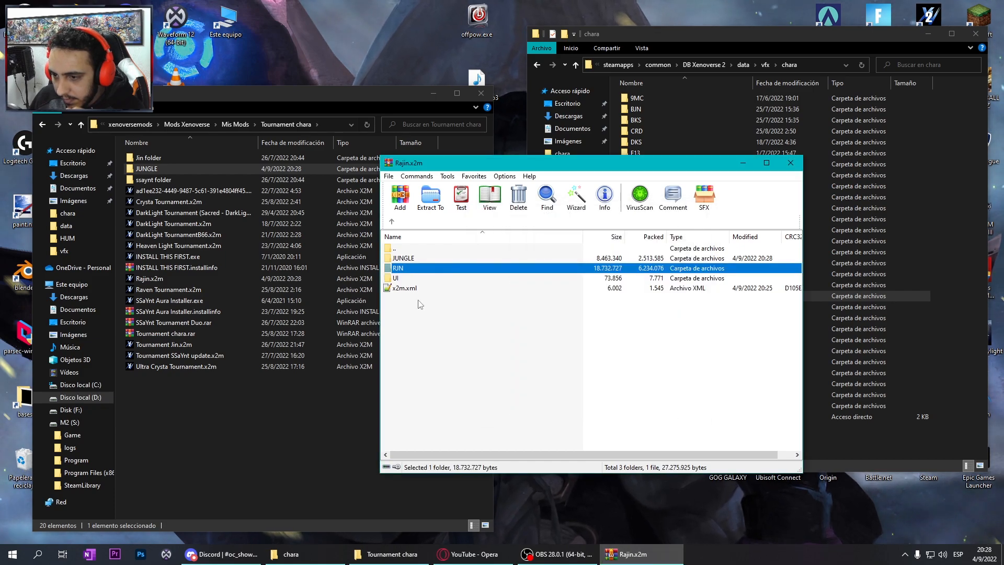
double_click(398, 267)
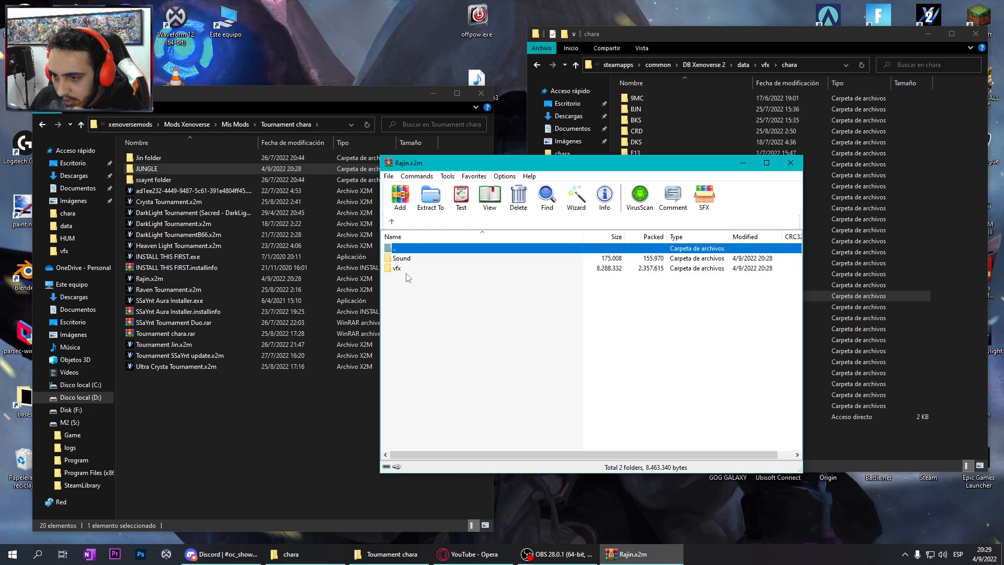
double_click(401, 257)
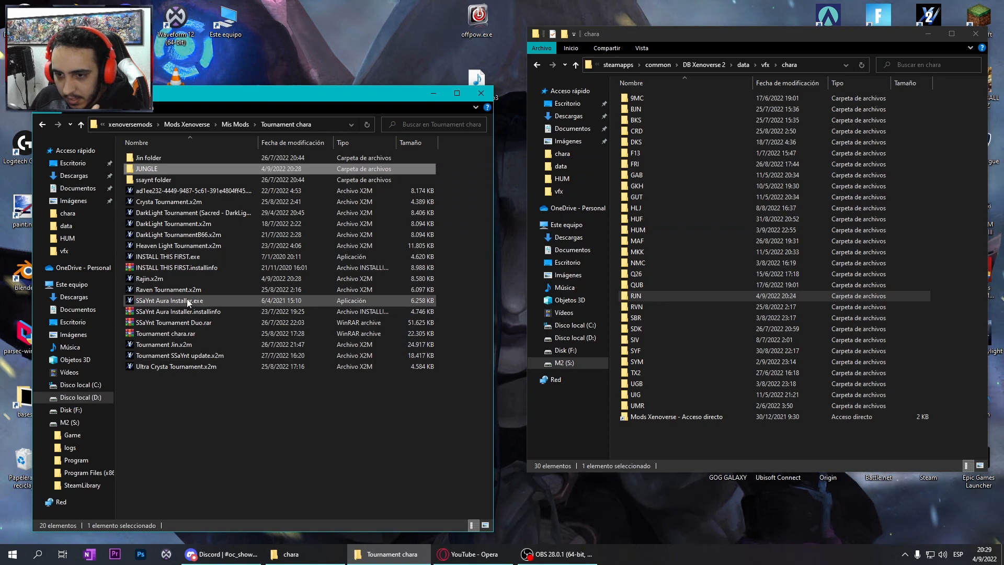
mouse_move(171, 300)
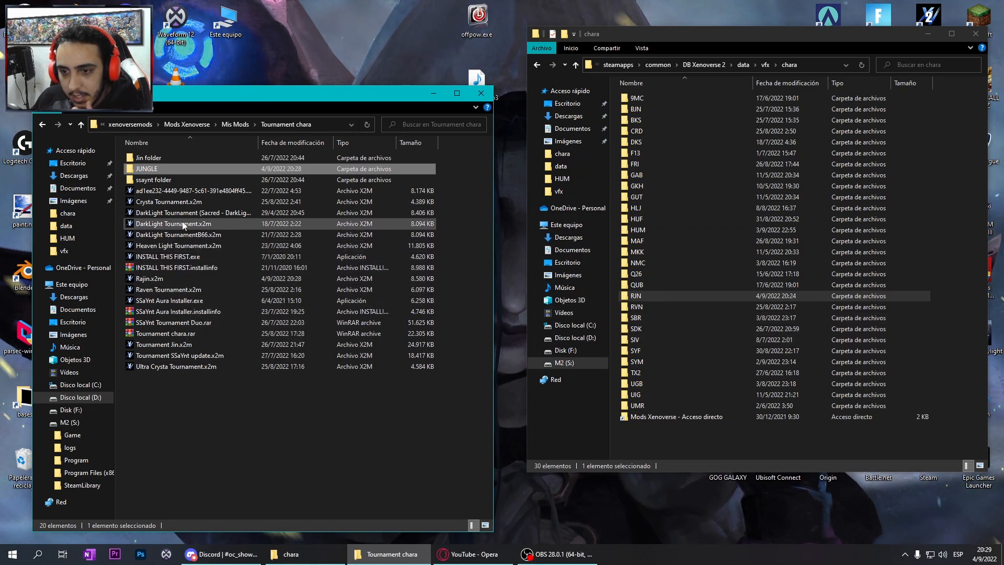
mouse_move(173, 224)
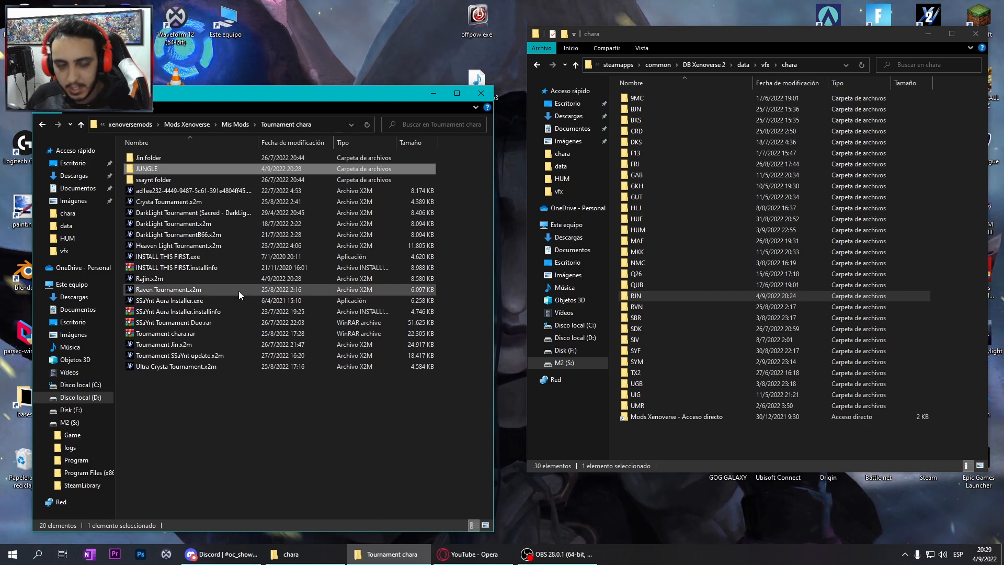
mouse_move(241, 295)
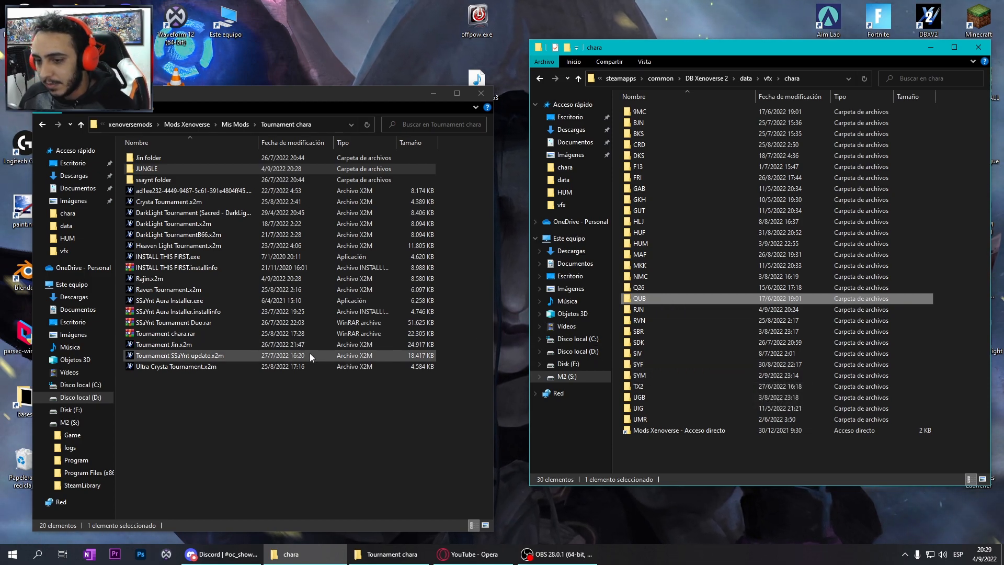
left_click(172, 322)
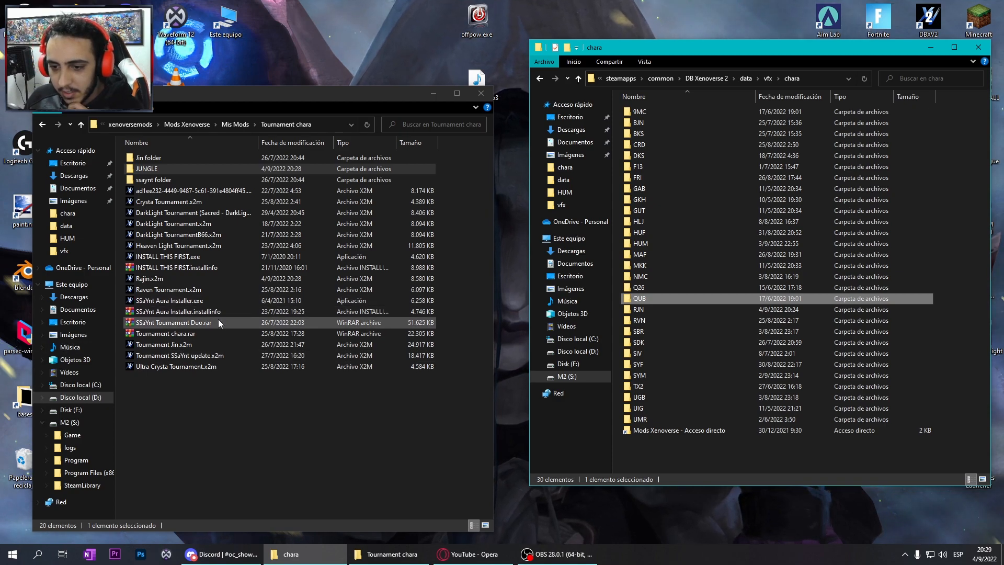
left_click(638, 342)
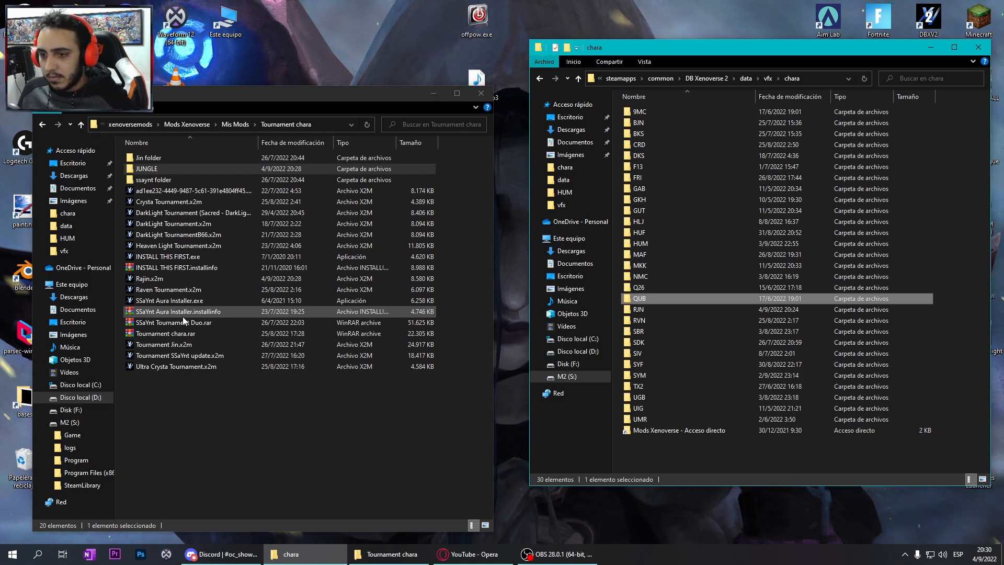
left_click(179, 244)
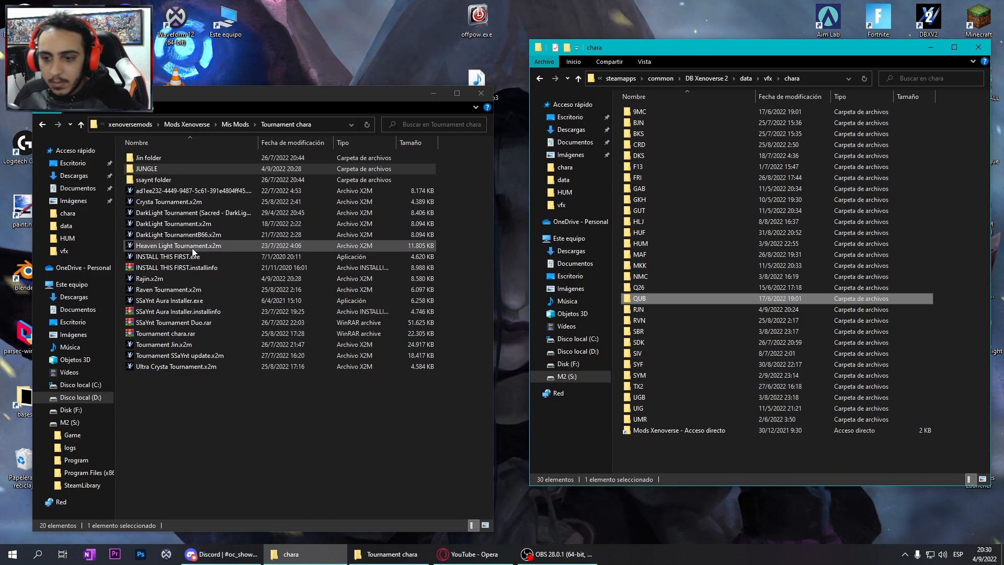